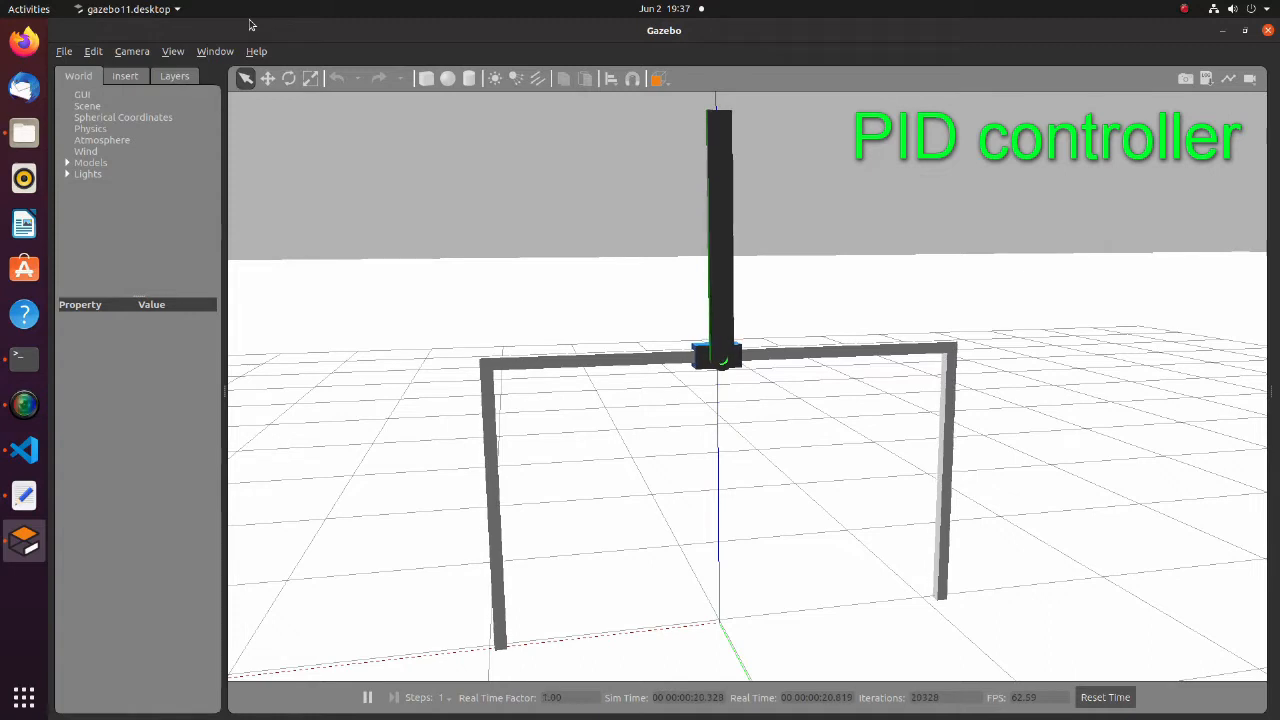
mouse_move(256, 654)
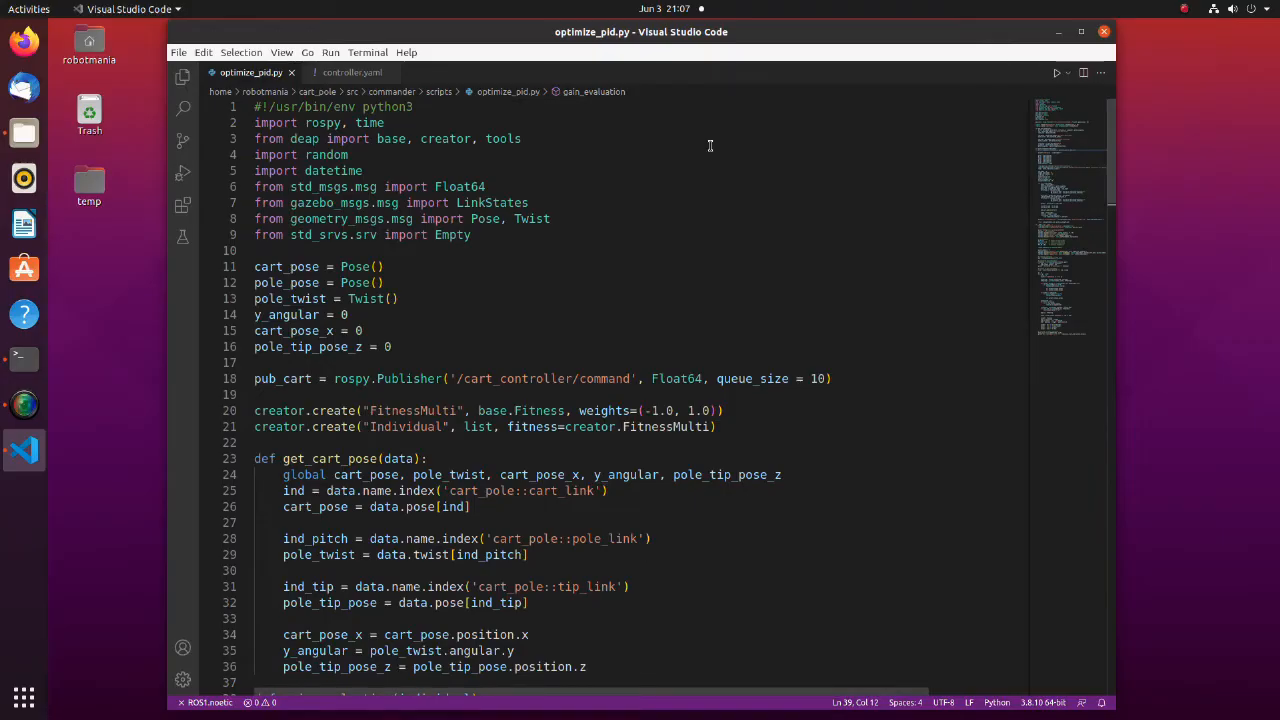
left_click_drag(254, 138, 408, 138)
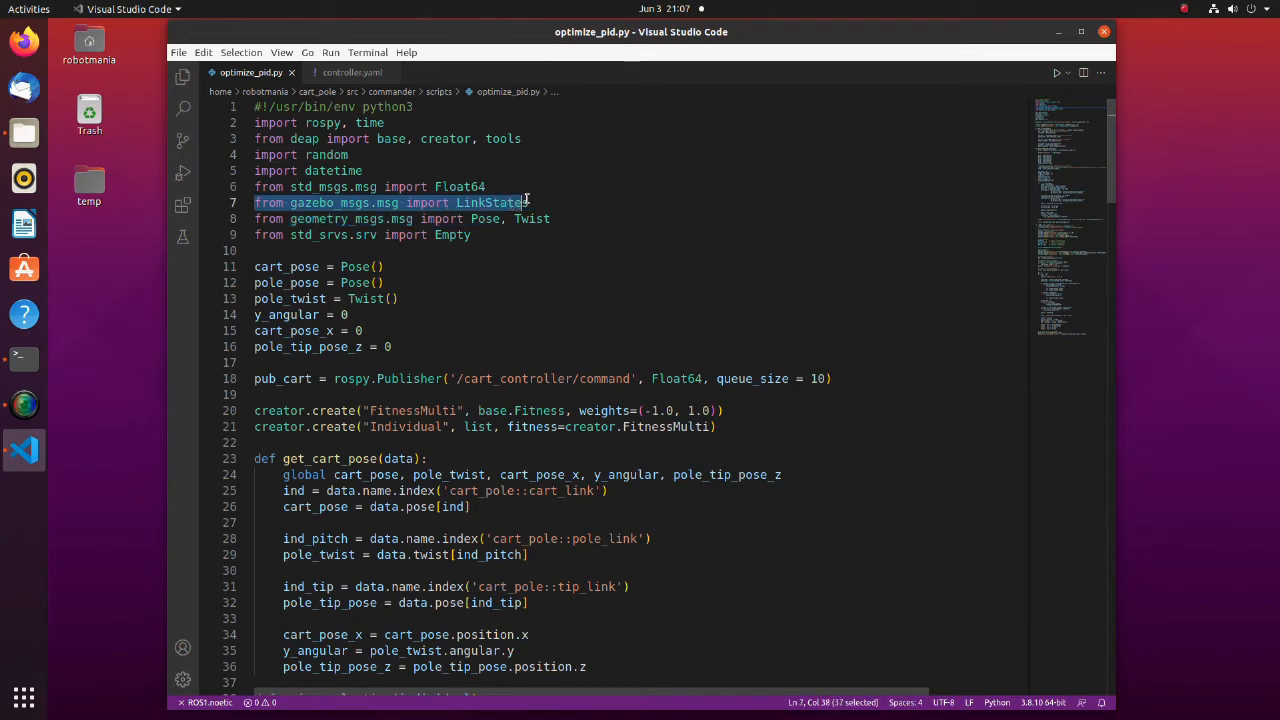
key("shift+Right")
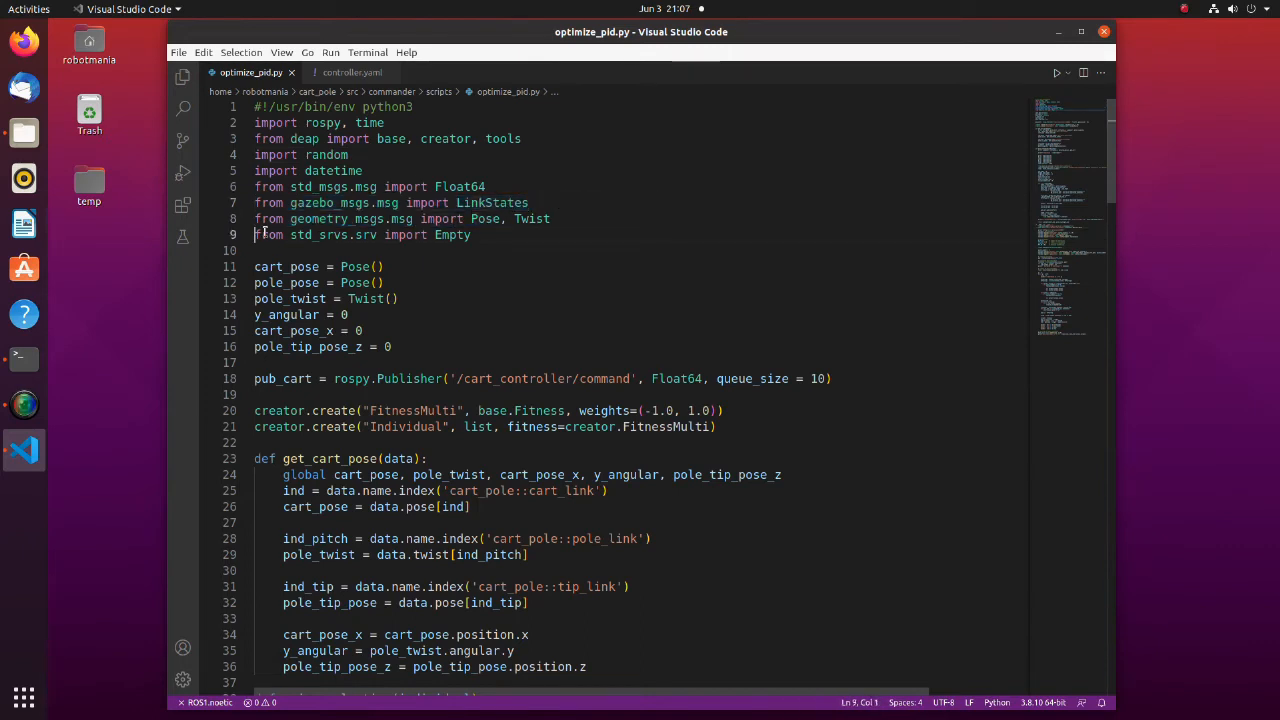
left_click_drag(254, 234, 470, 234)
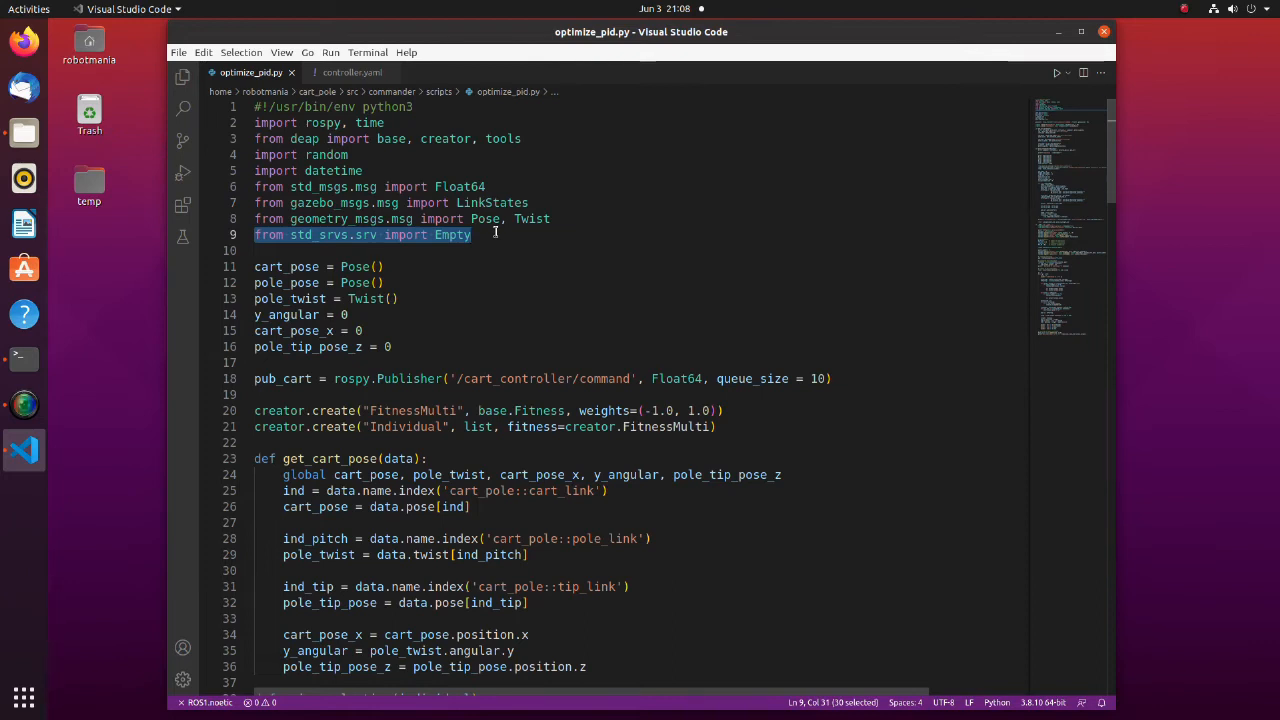
left_click(470, 234)
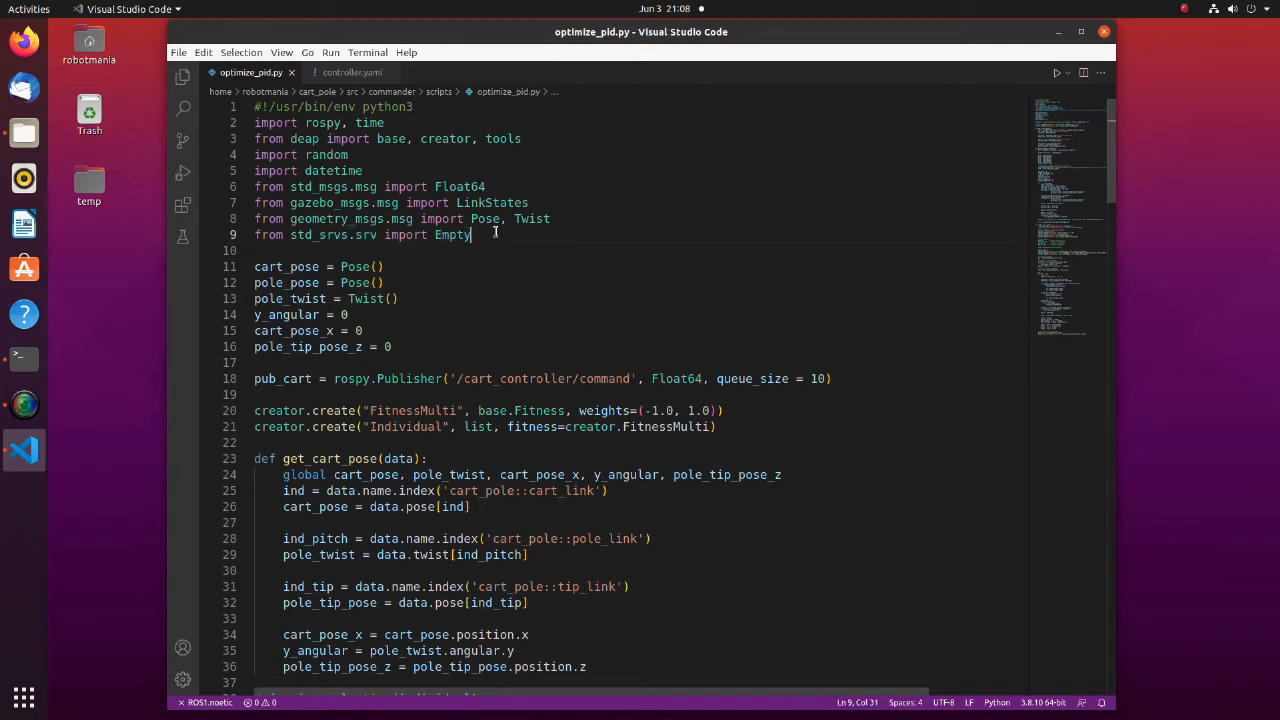
scroll("down", 3)
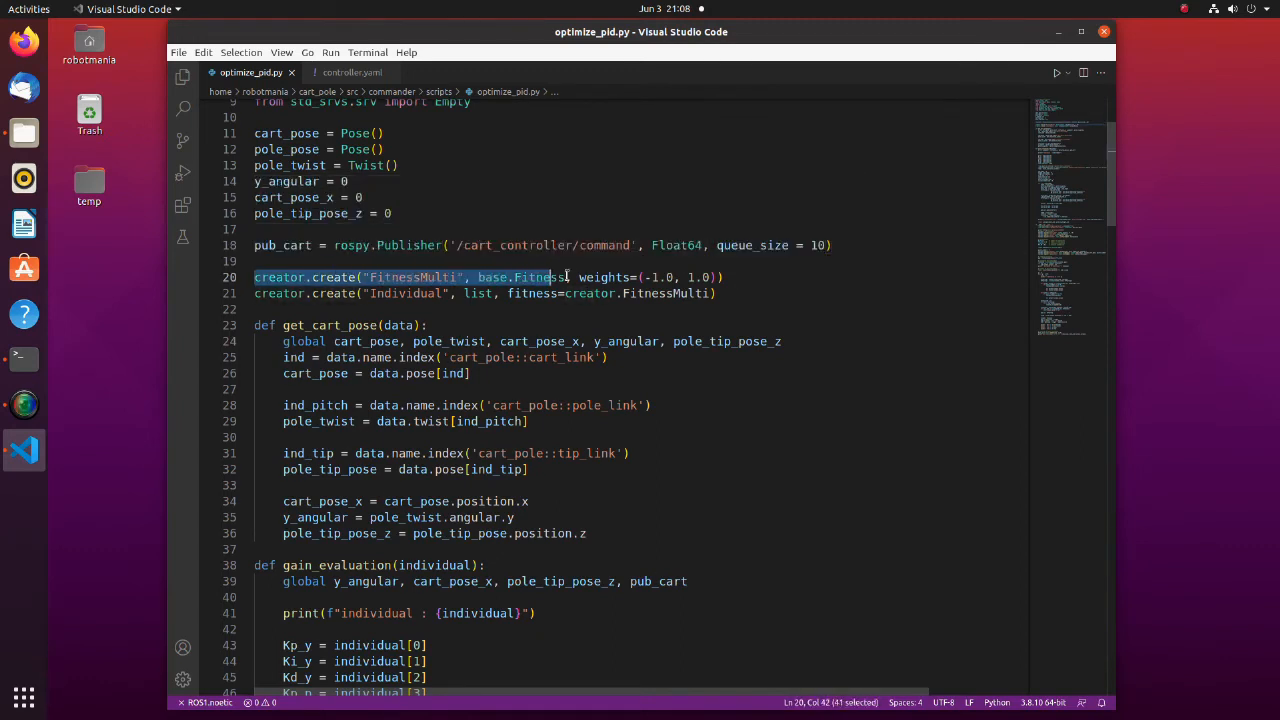
left_click_drag(567, 277, 730, 277)
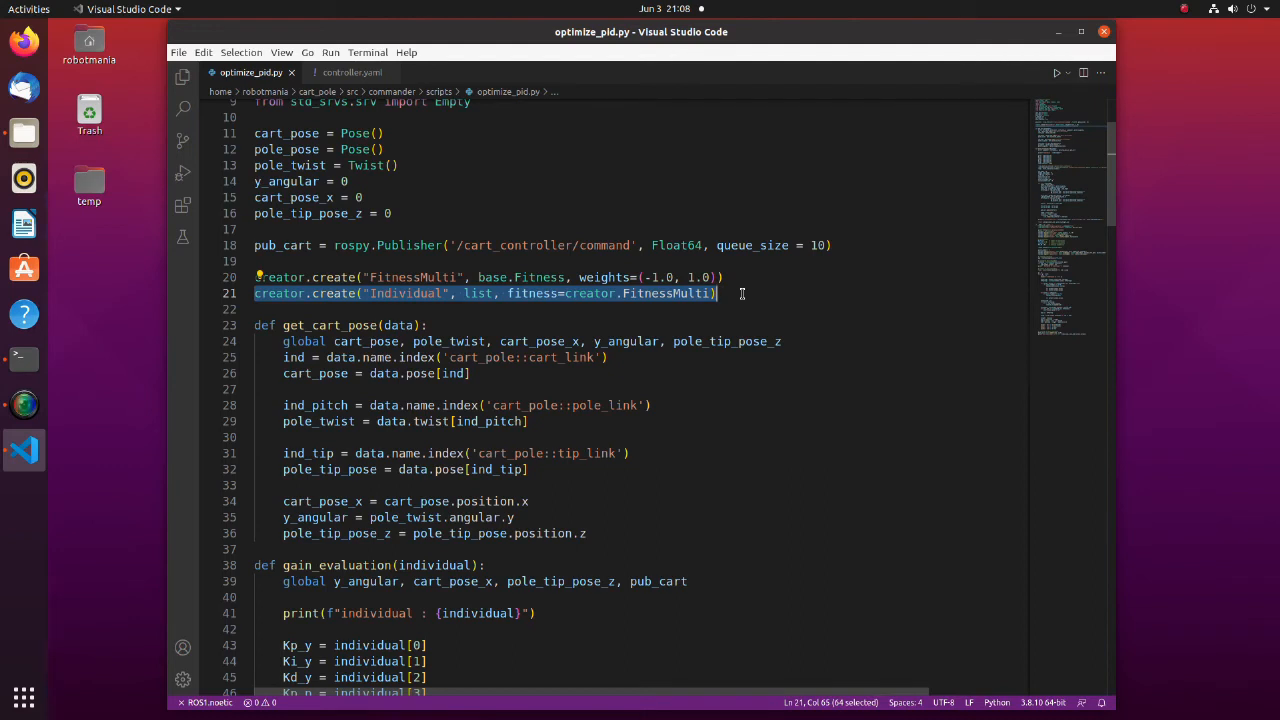
left_click(349, 373)
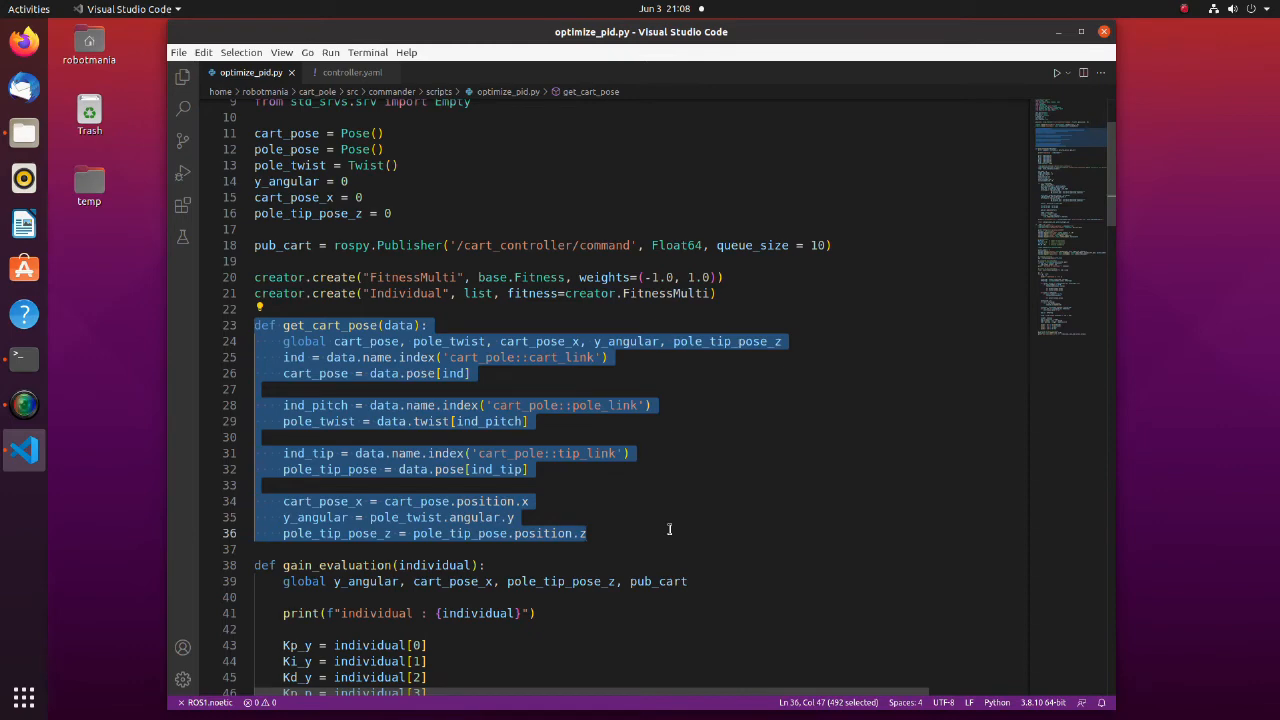
scroll("down", 3)
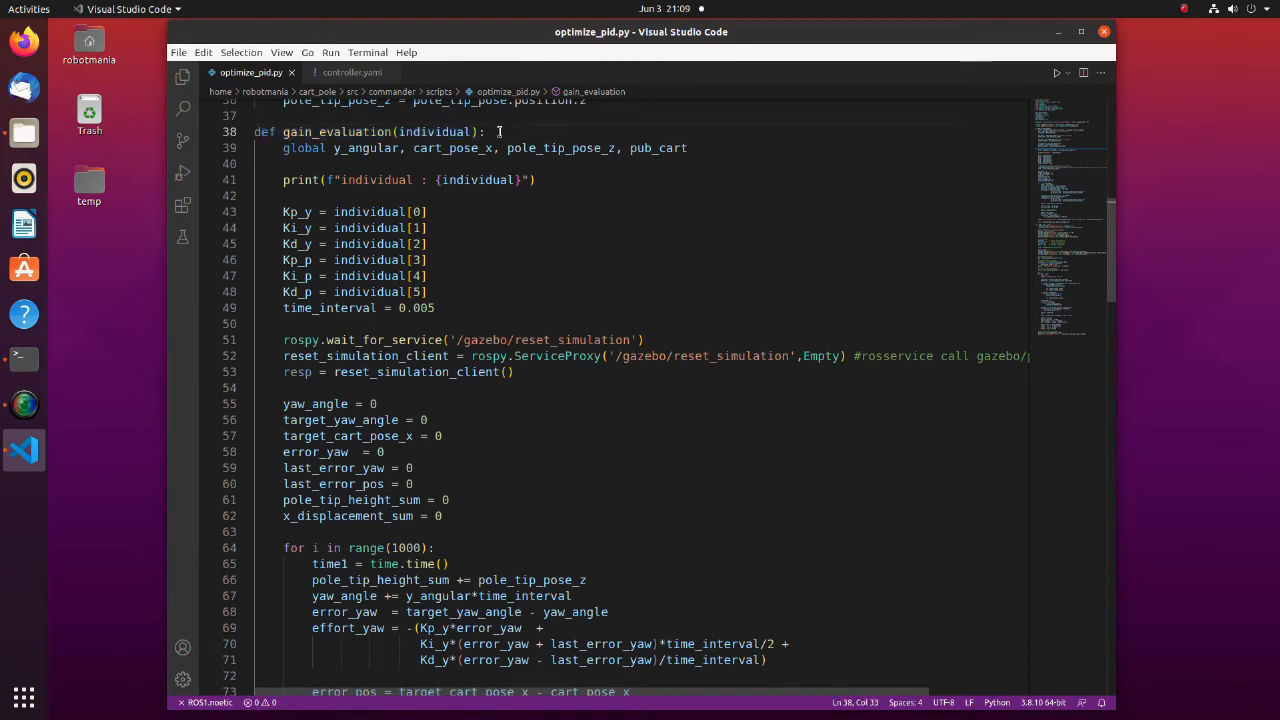
left_click_drag(283, 211, 363, 243)
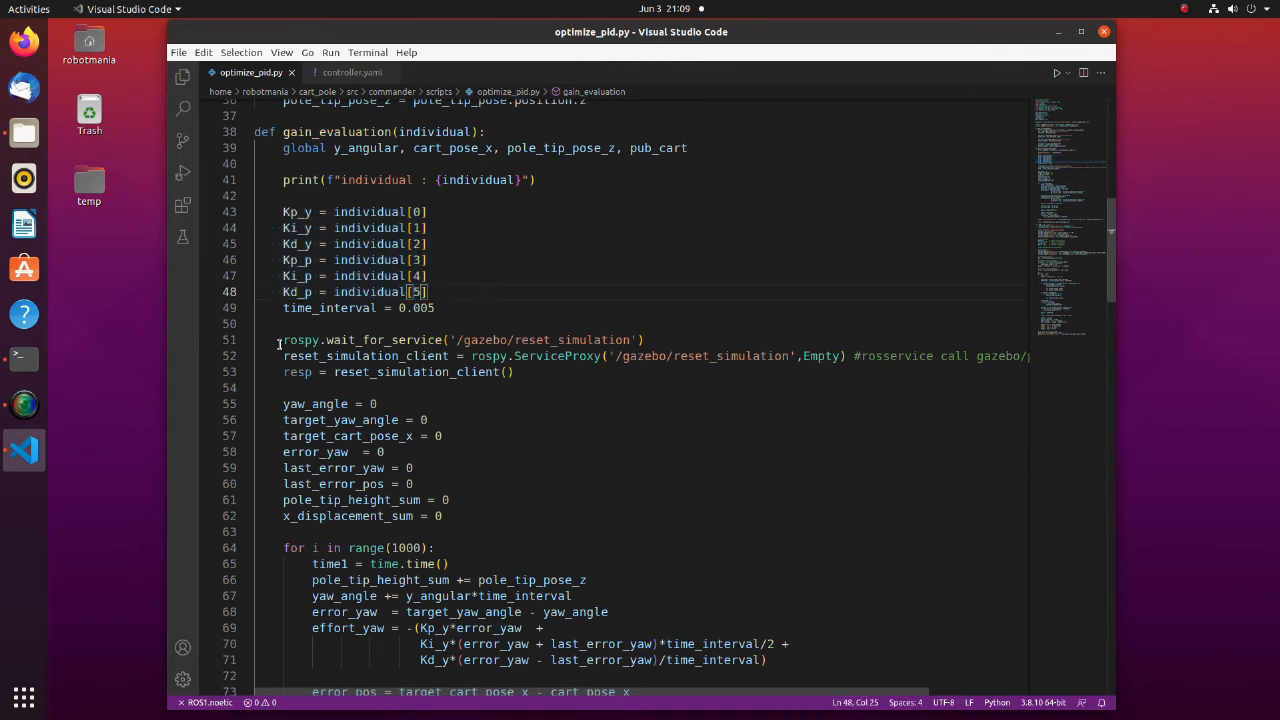
left_click_drag(283, 340, 514, 371)
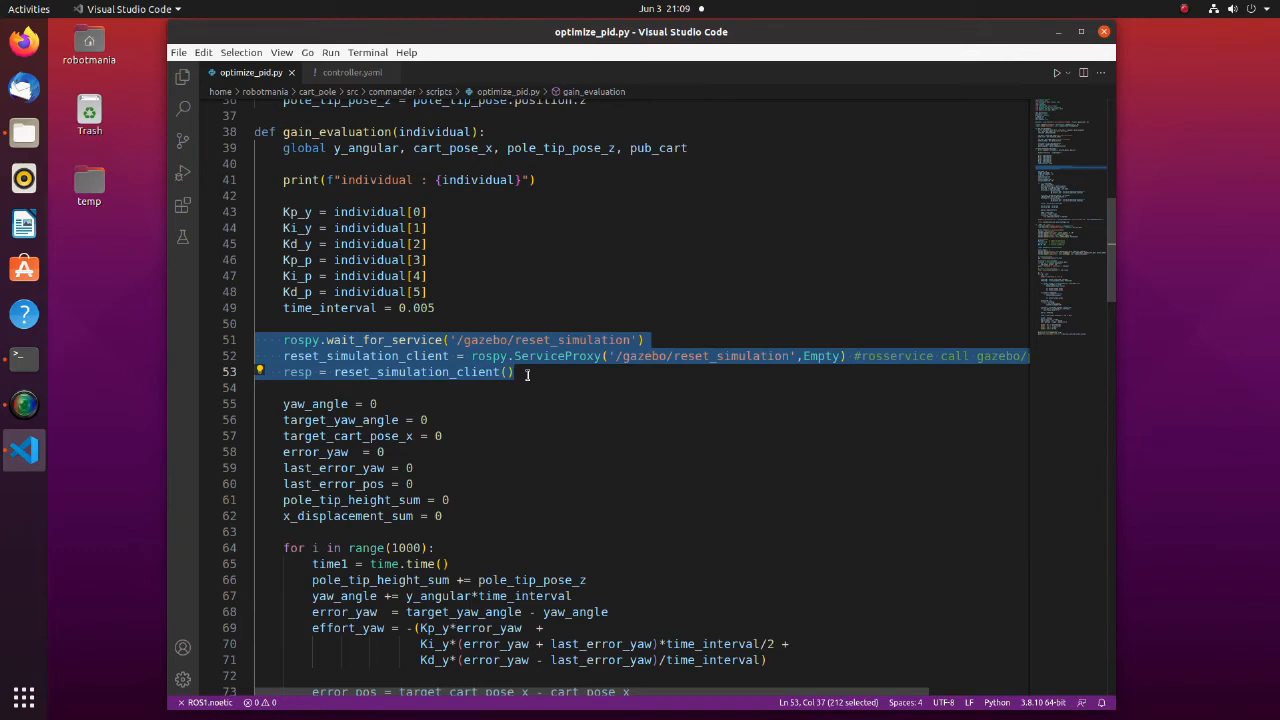
scroll("down", 3)
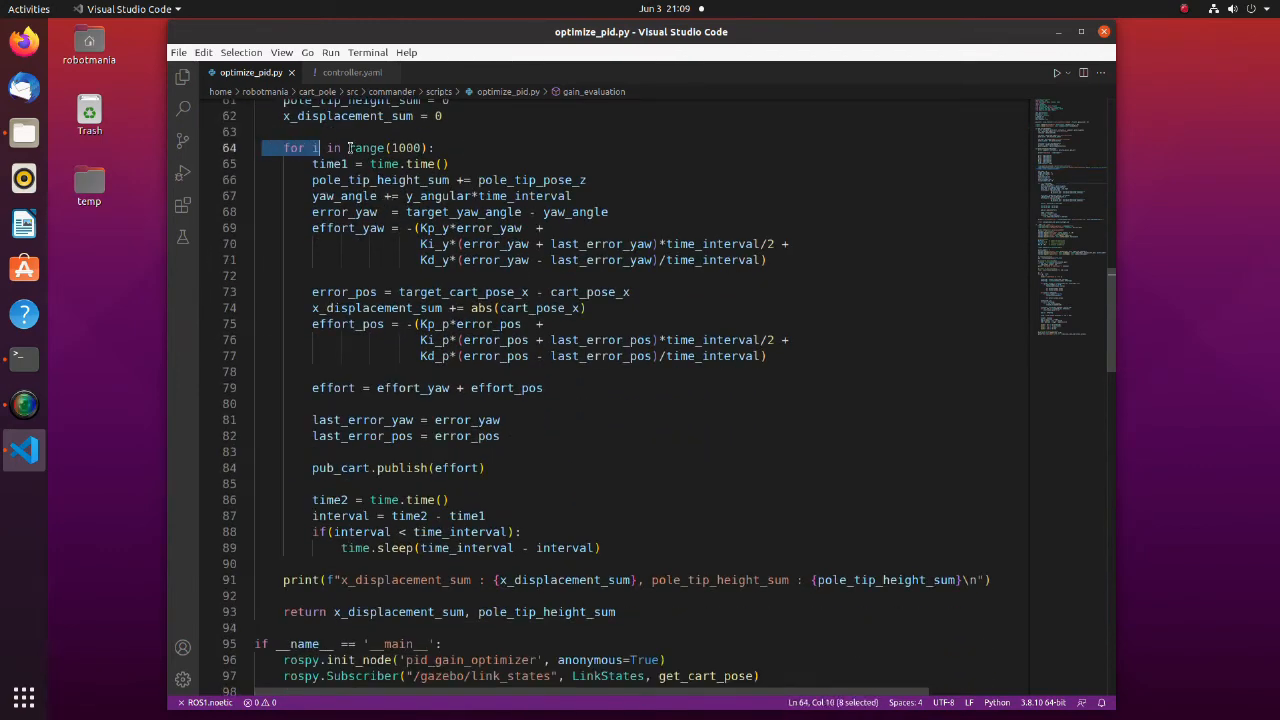
left_click_drag(318, 148, 437, 148)
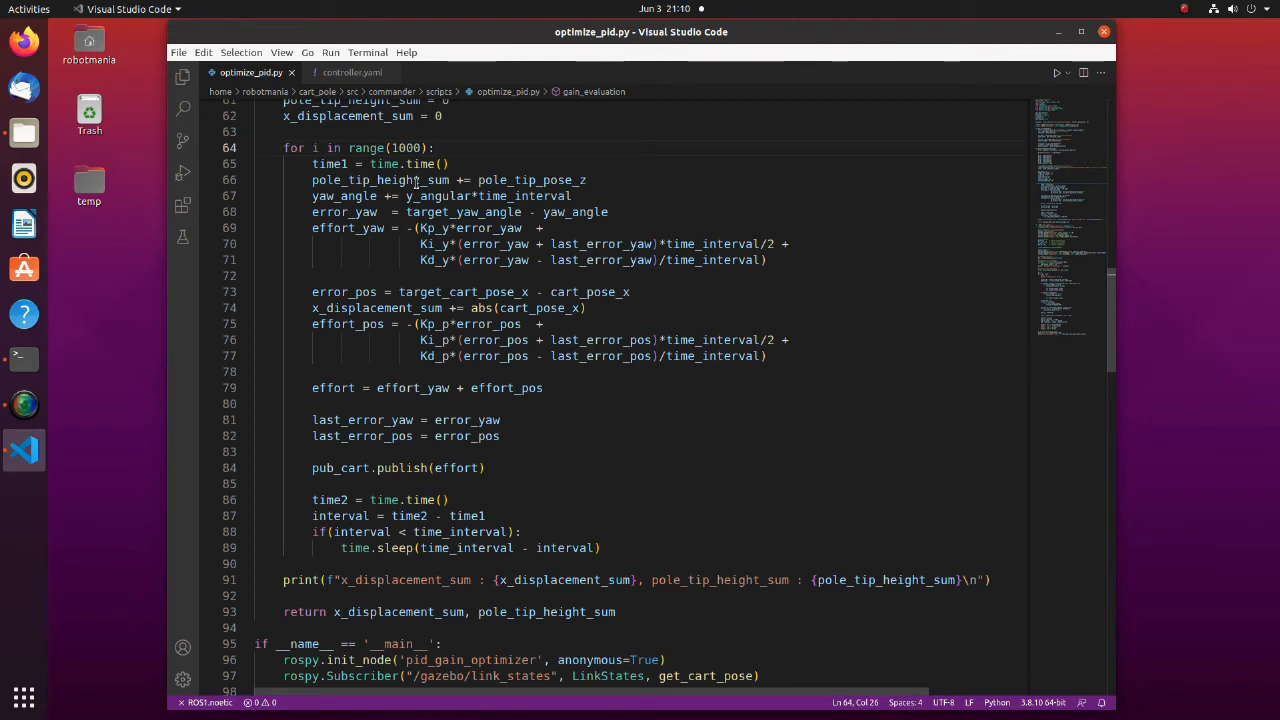
left_click_drag(312, 180, 472, 180)
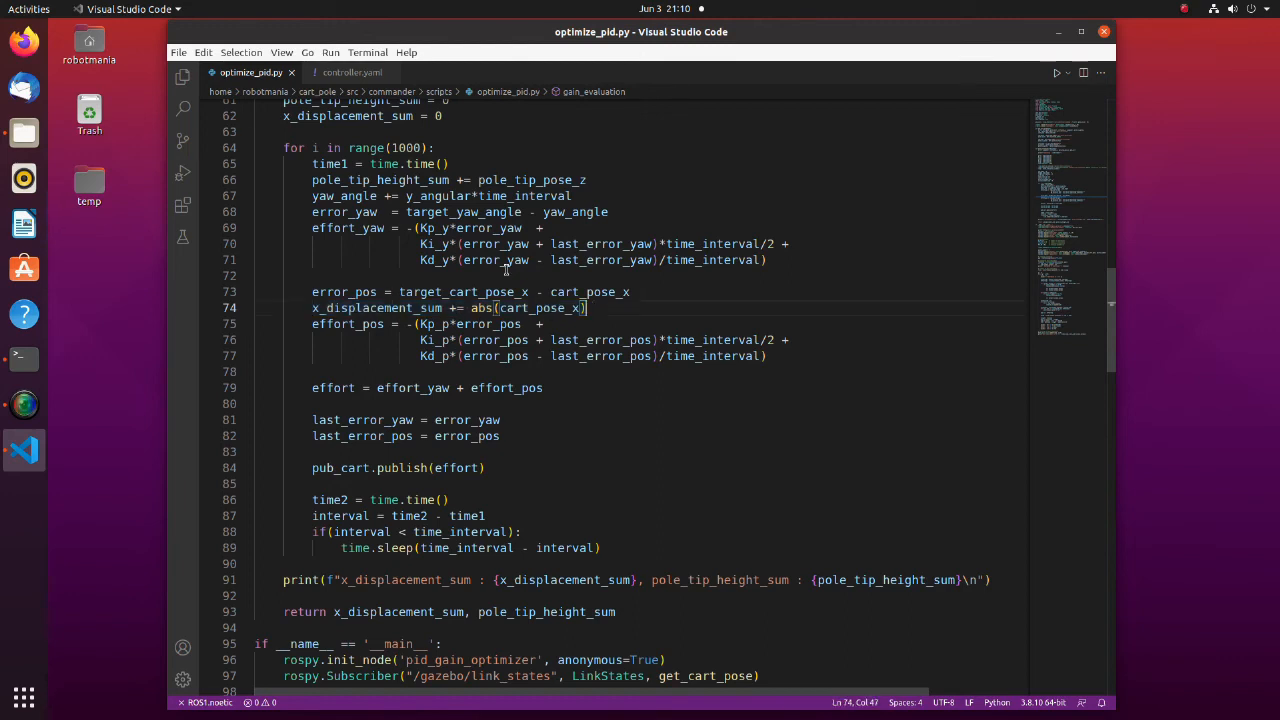
left_click_drag(312, 228, 467, 260)
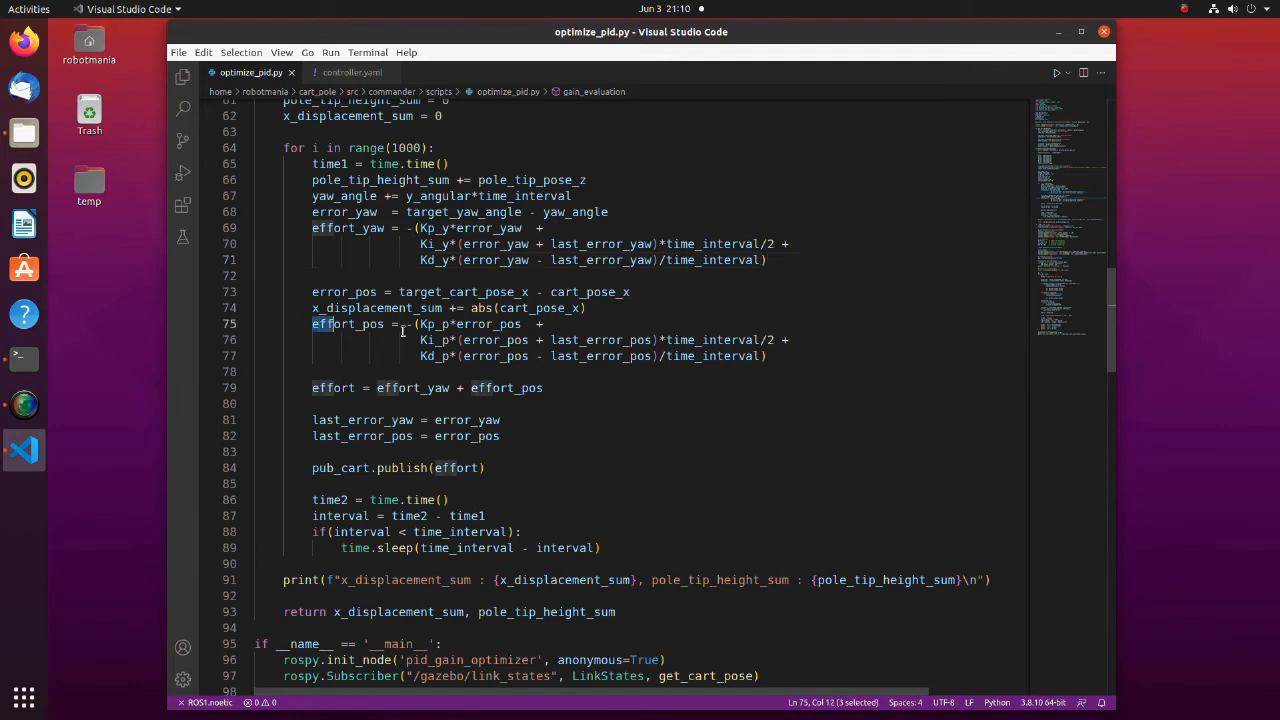
left_click_drag(402, 323, 770, 356)
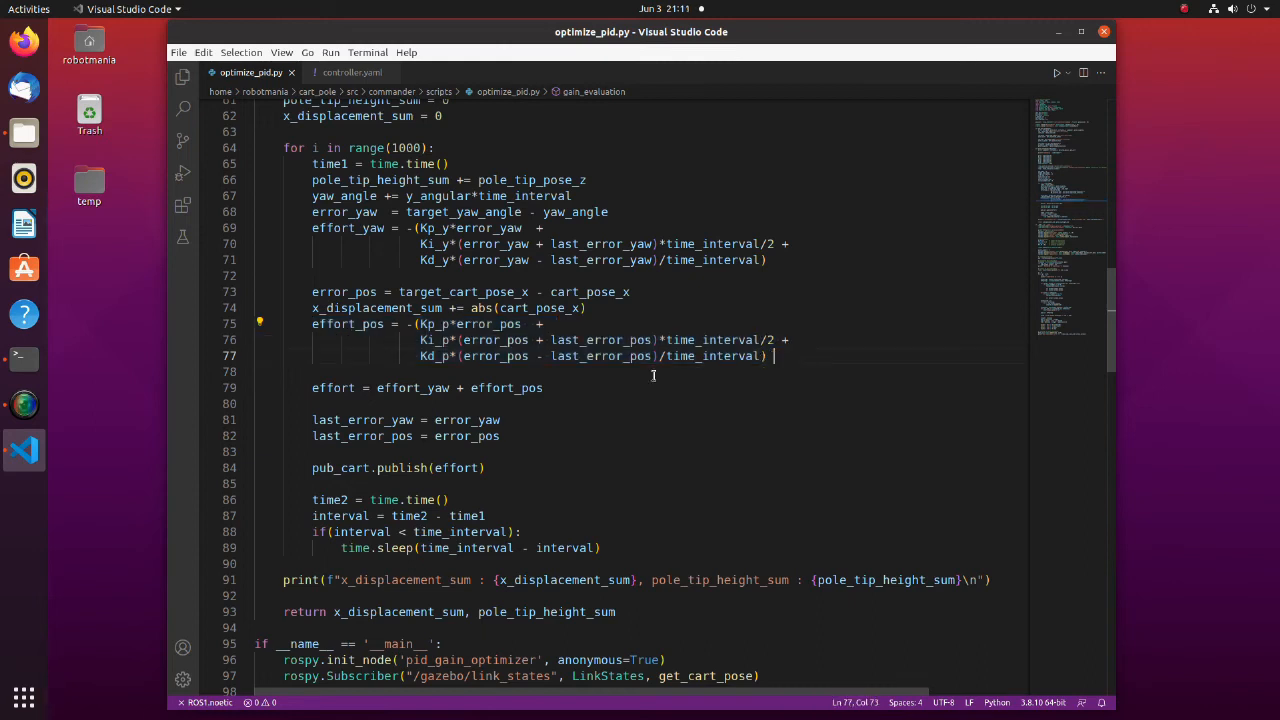
left_click_drag(312, 388, 512, 388)
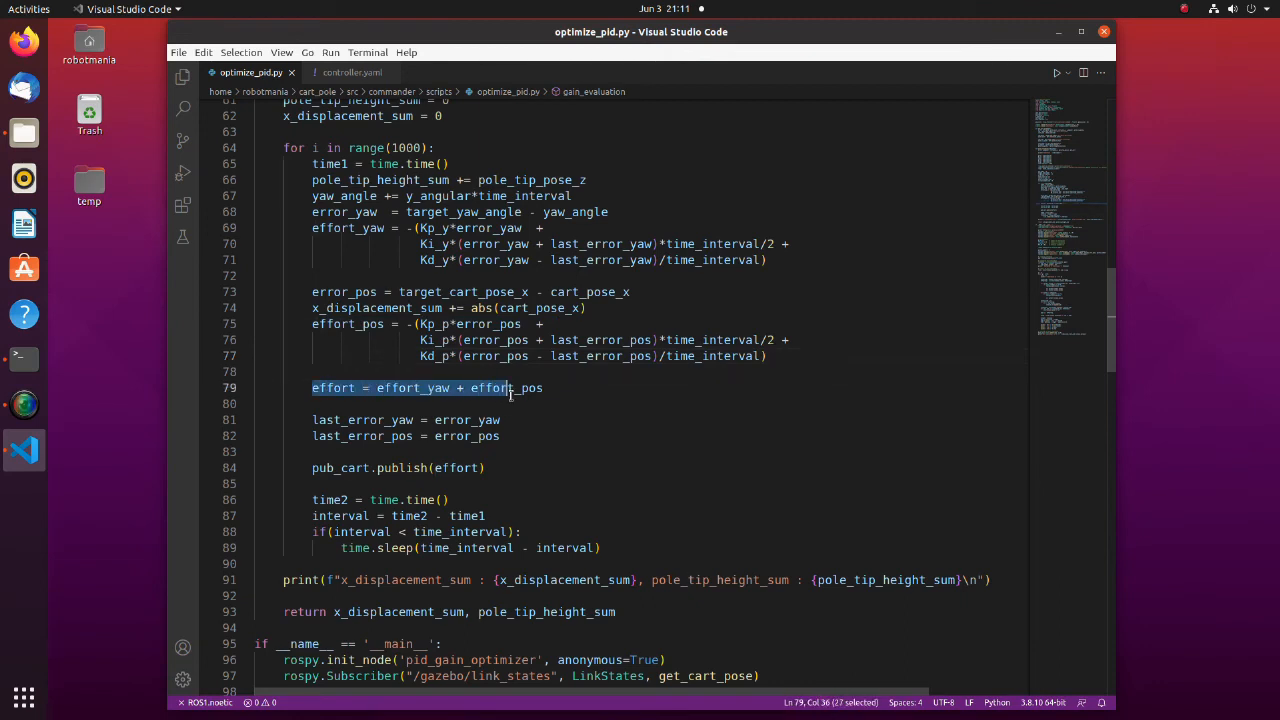
left_click(543, 388)
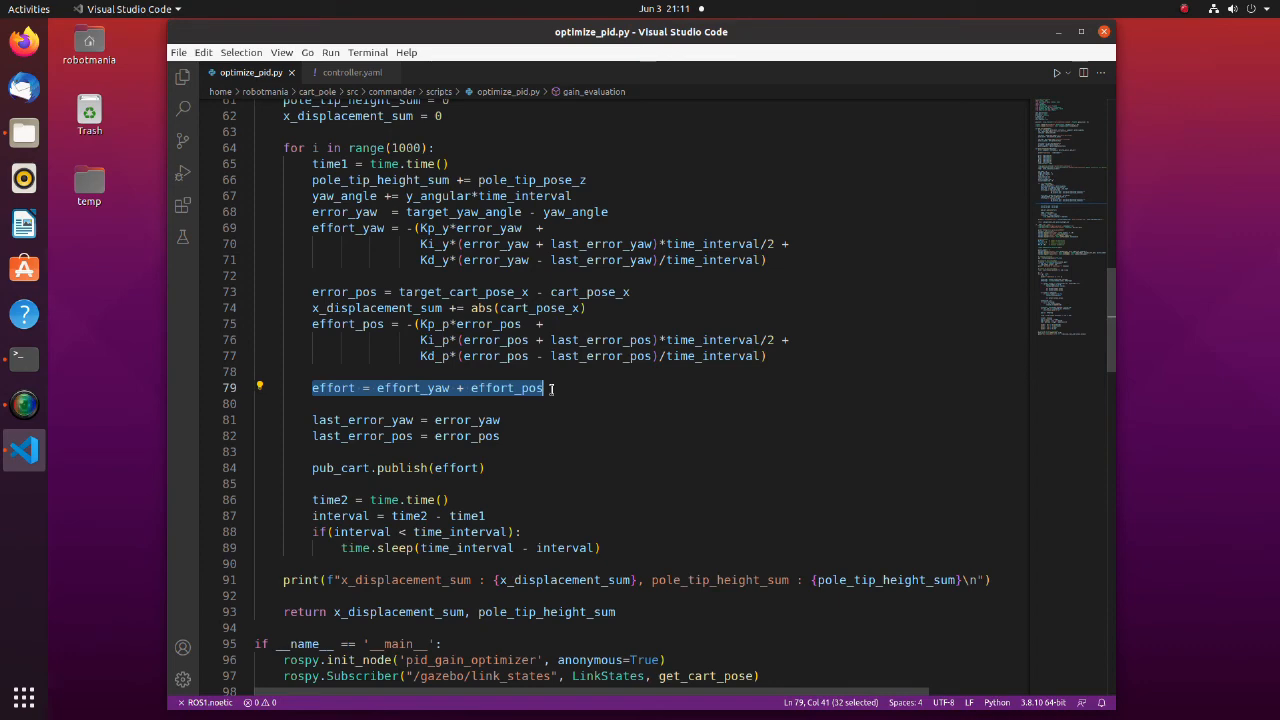
left_click(550, 388)
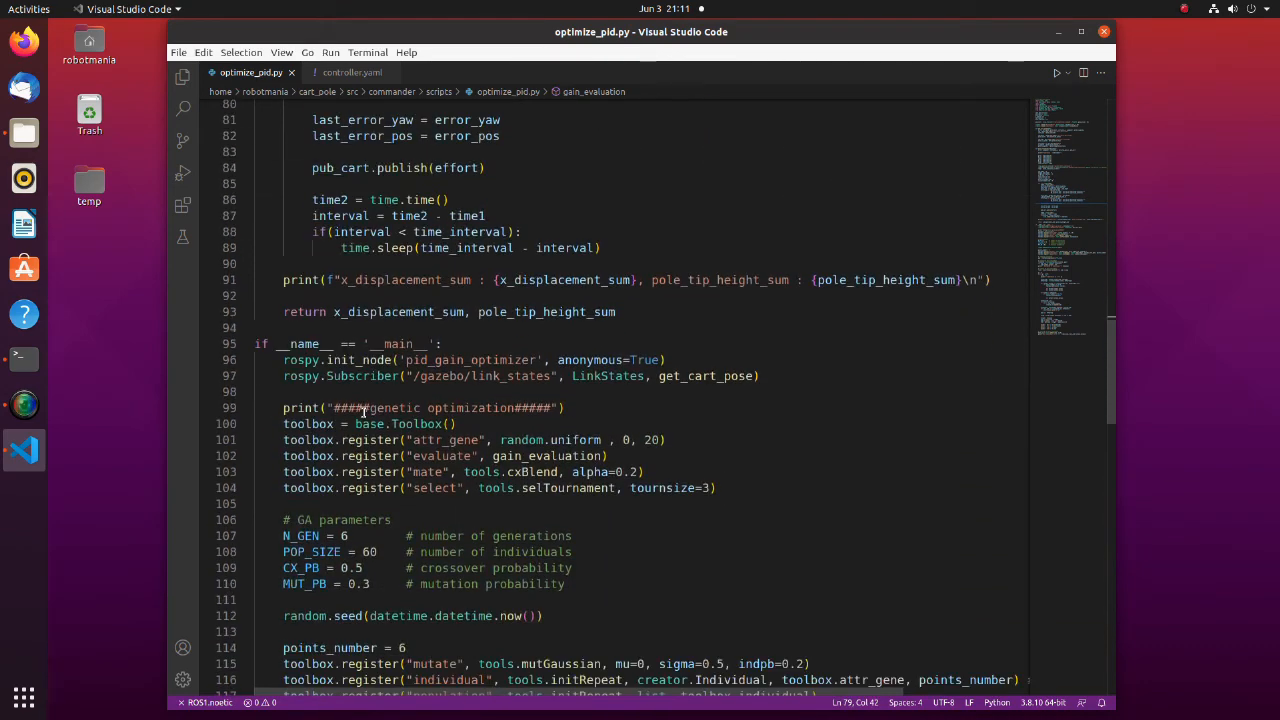
scroll("down", 3)
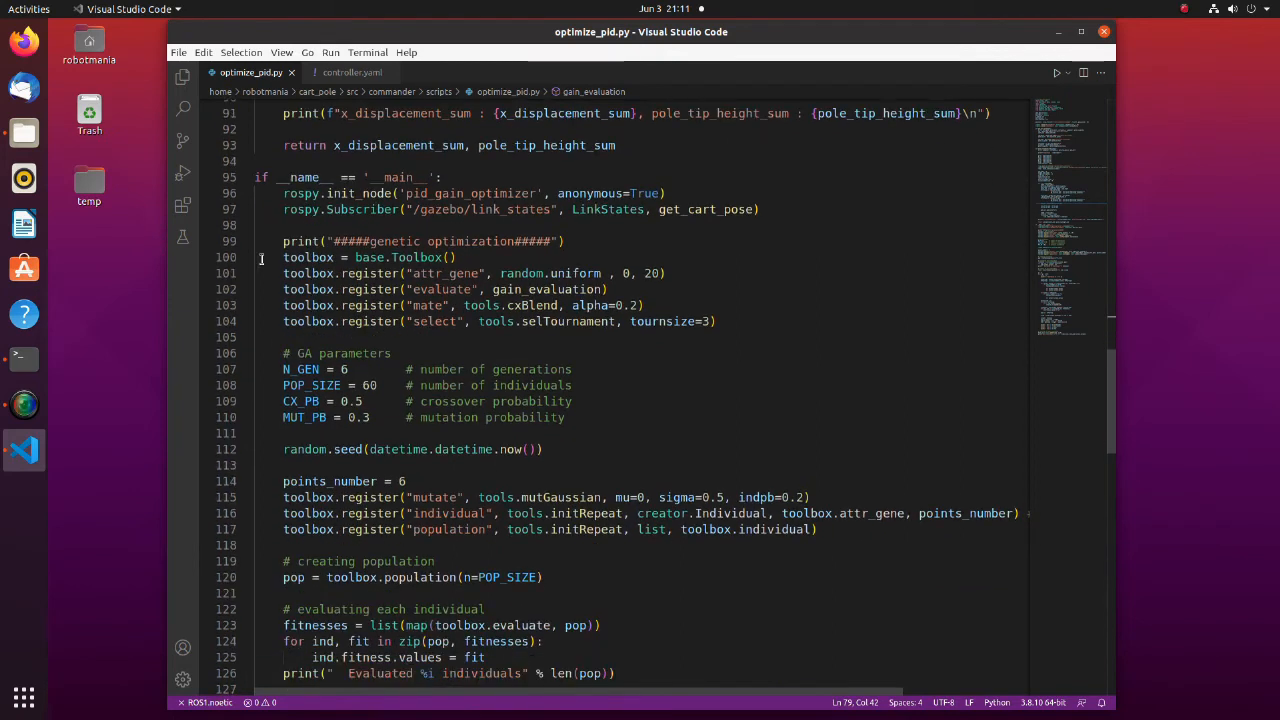
left_click_drag(283, 257, 647, 305)
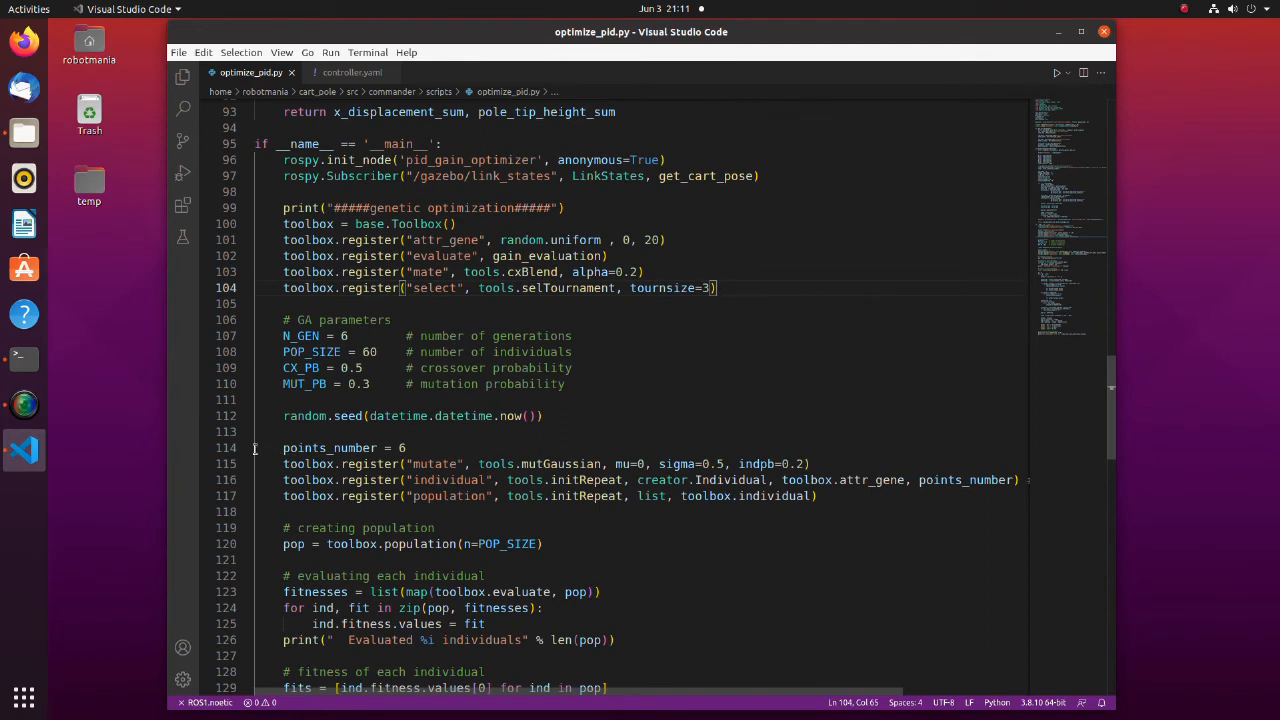
left_click_drag(283, 448, 470, 480)
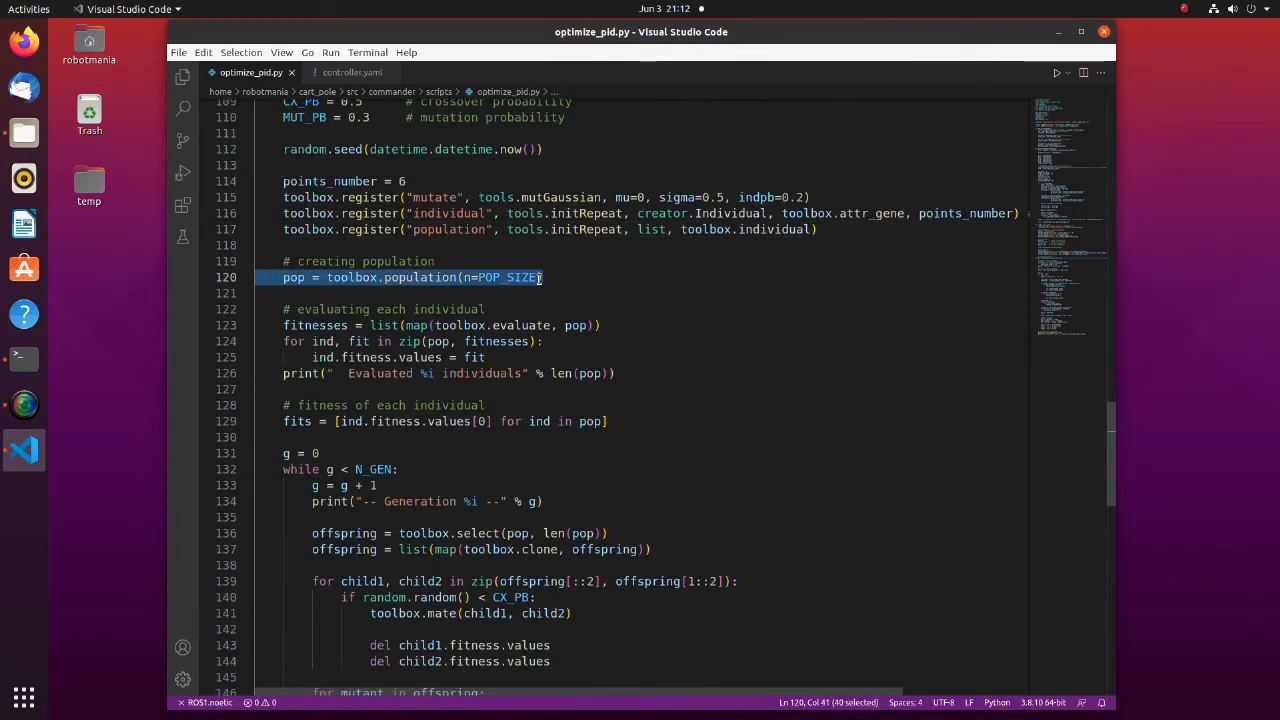
left_click(290, 325)
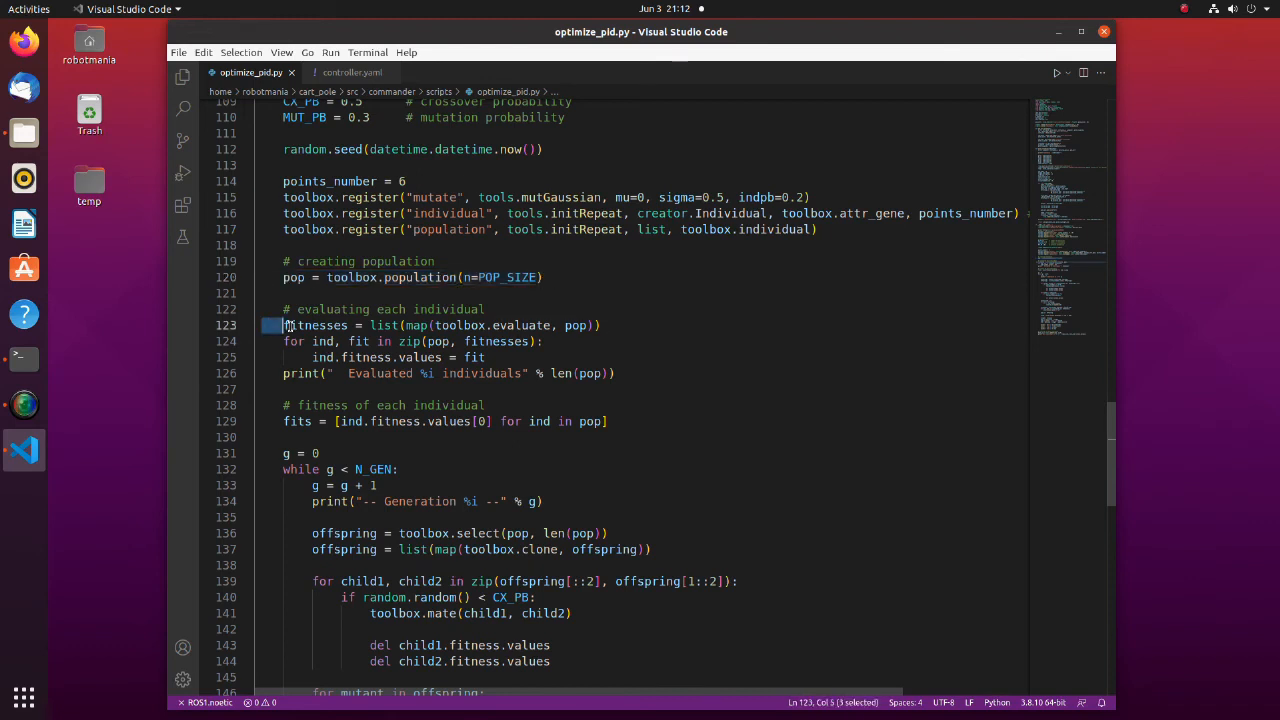
left_click_drag(285, 325, 510, 325)
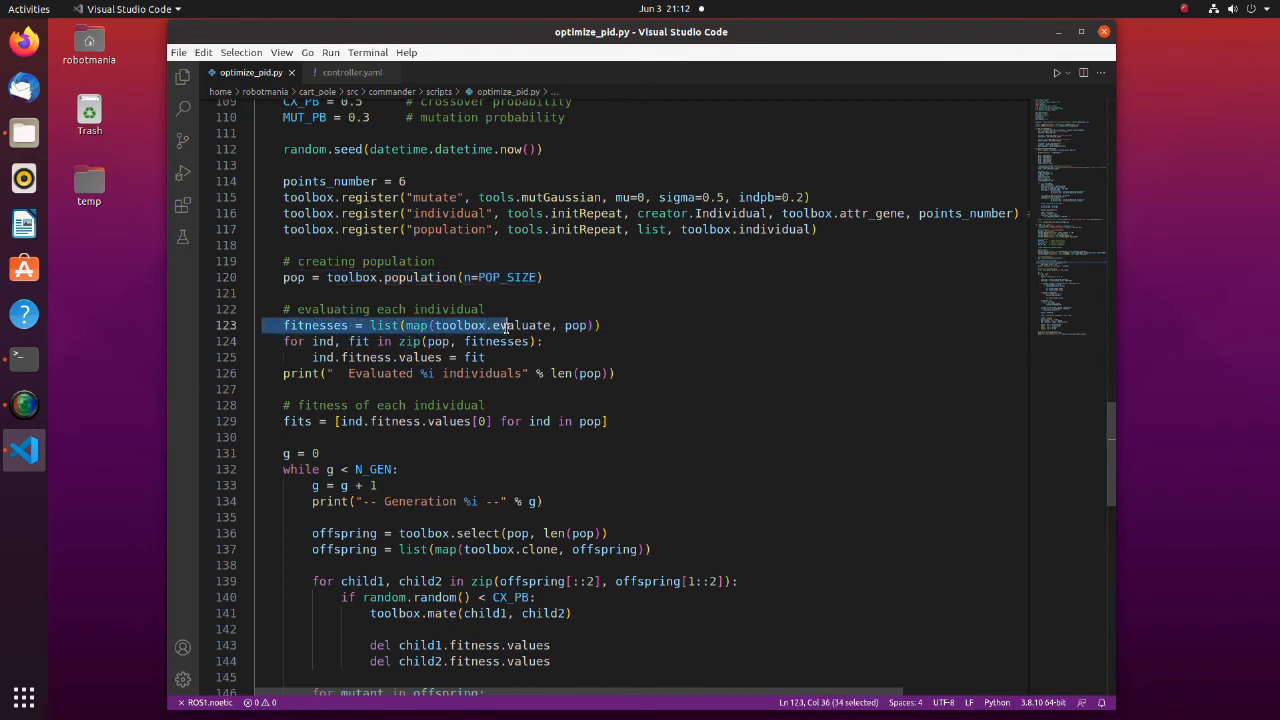
left_click_drag(505, 325, 600, 325)
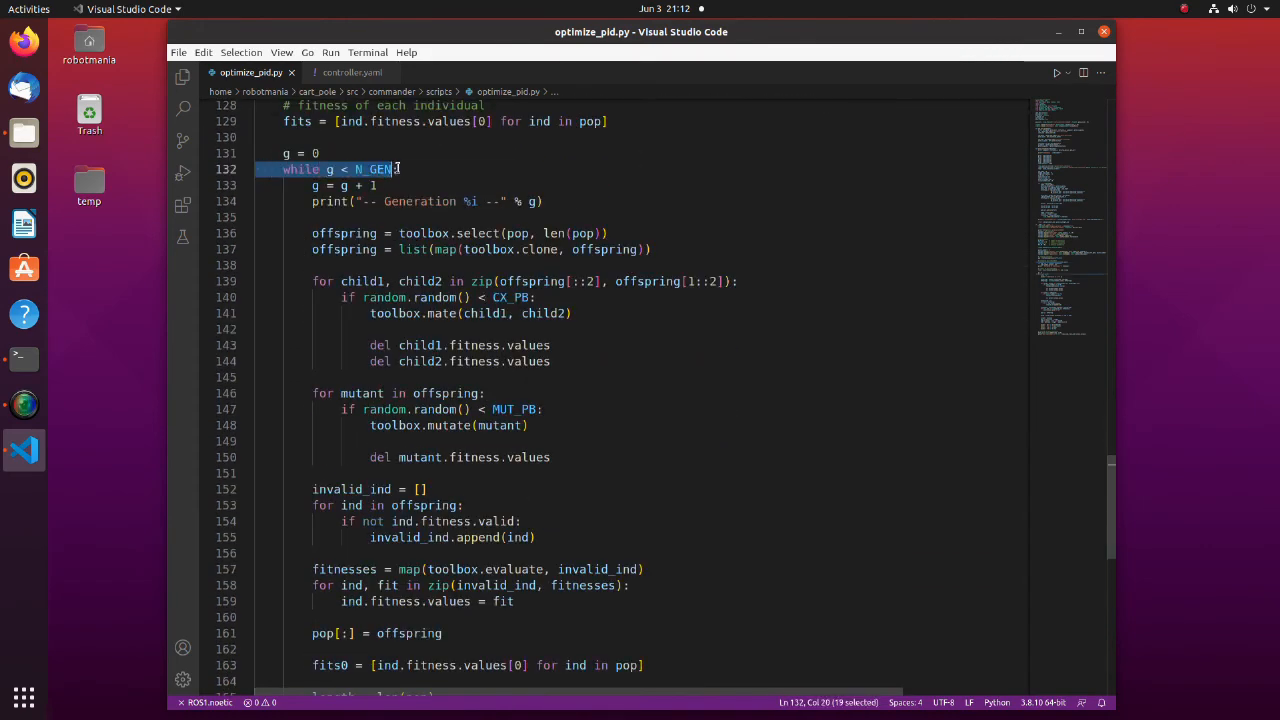
key("shift+Right")
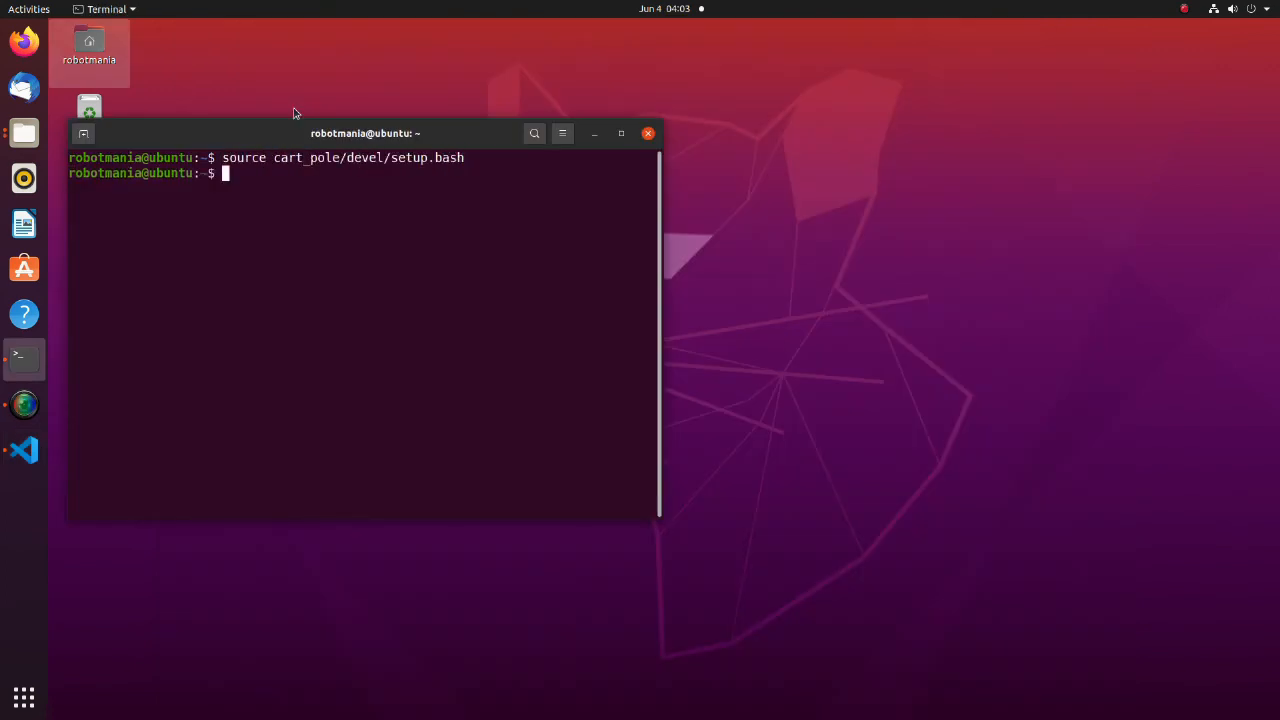
Step: Begin typing the roslaunch command, entering 'roslaunch ro' for the package name
type("roslaunch ro")
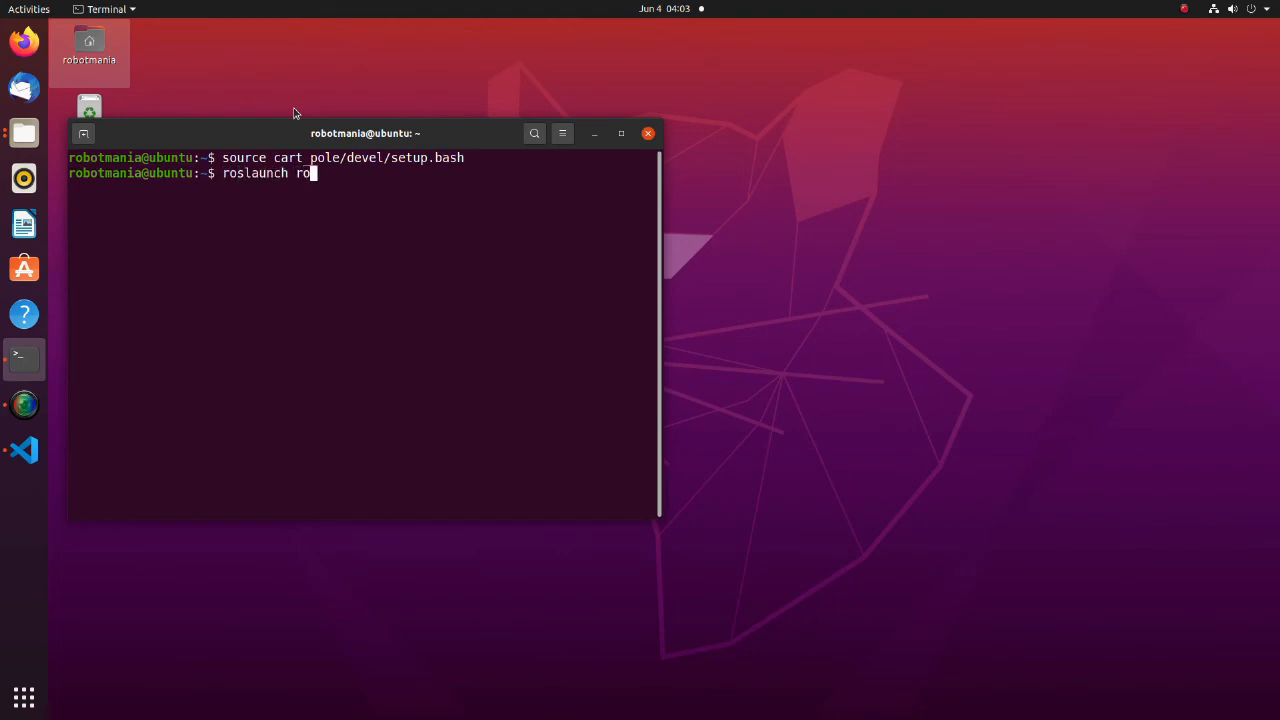